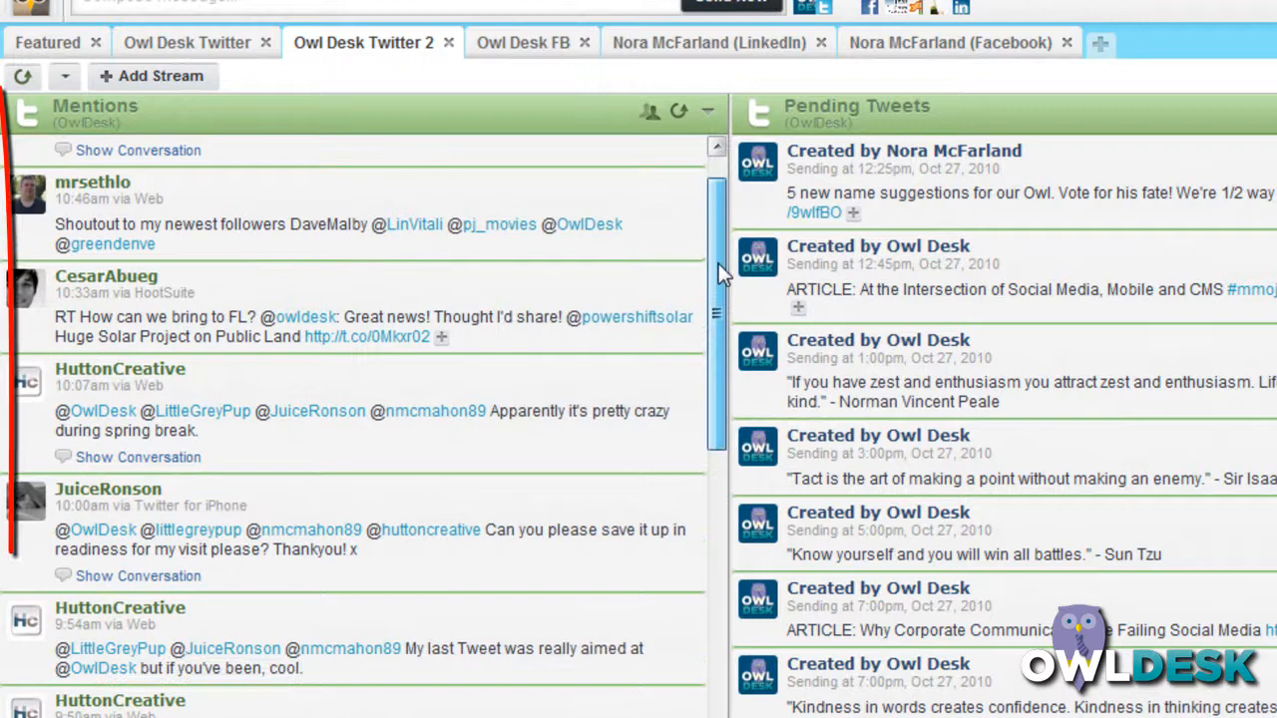
scroll("down", 3)
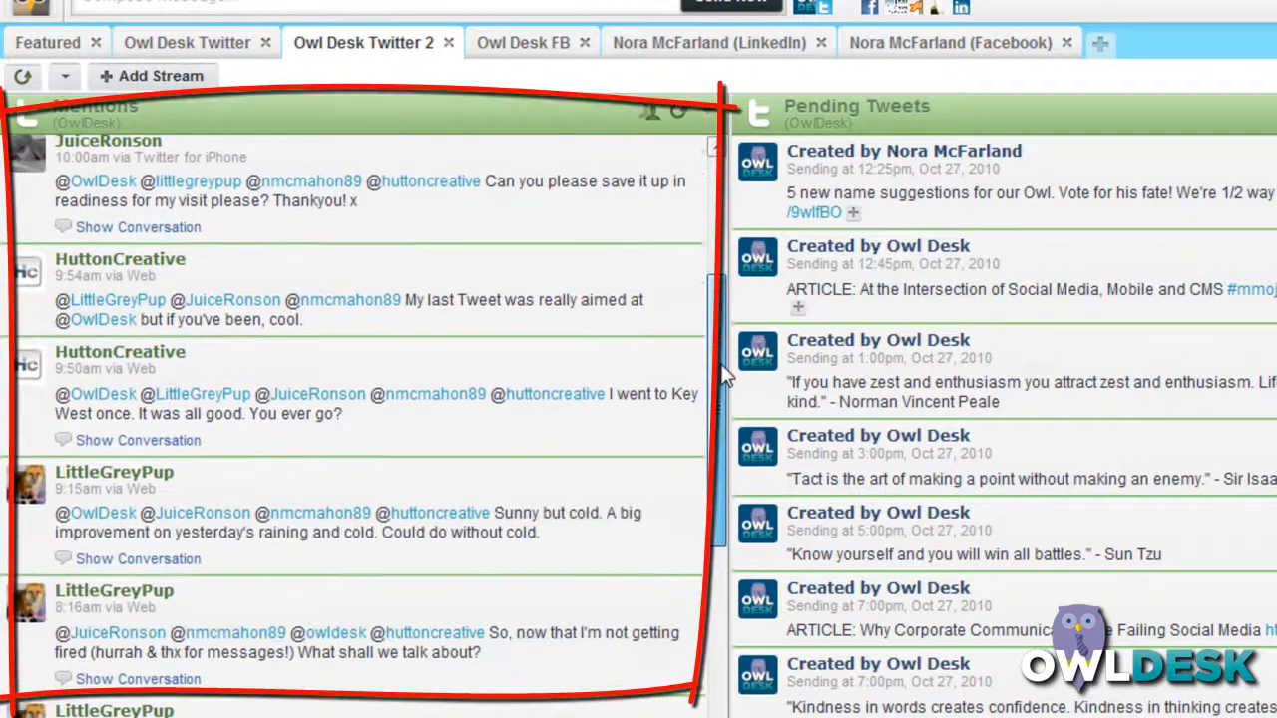
scroll("down", 3)
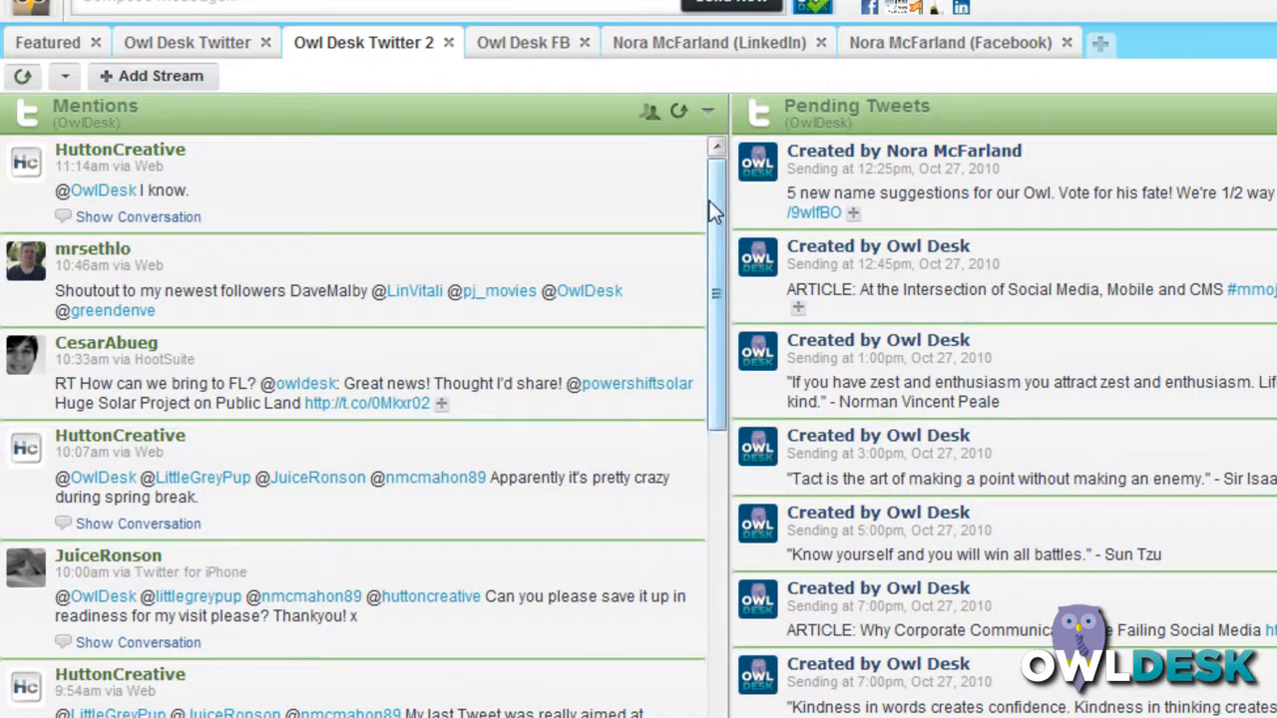
mouse_move(722, 221)
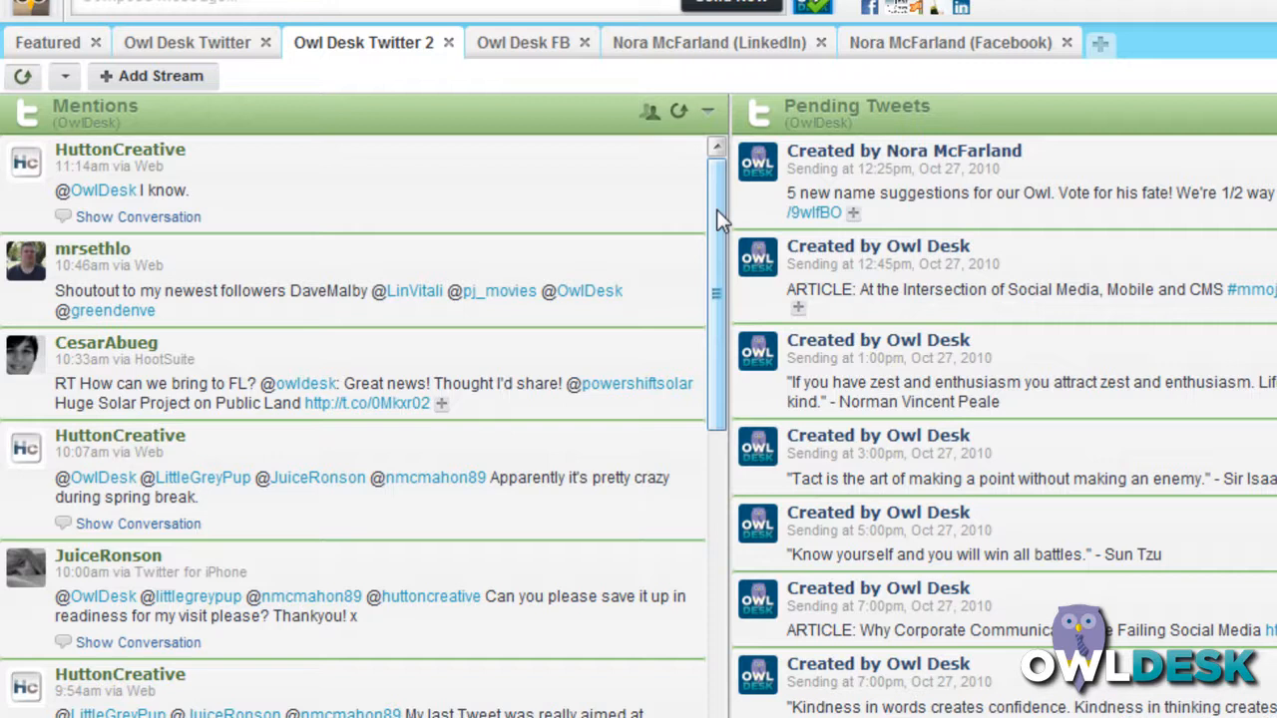
mouse_move(702, 216)
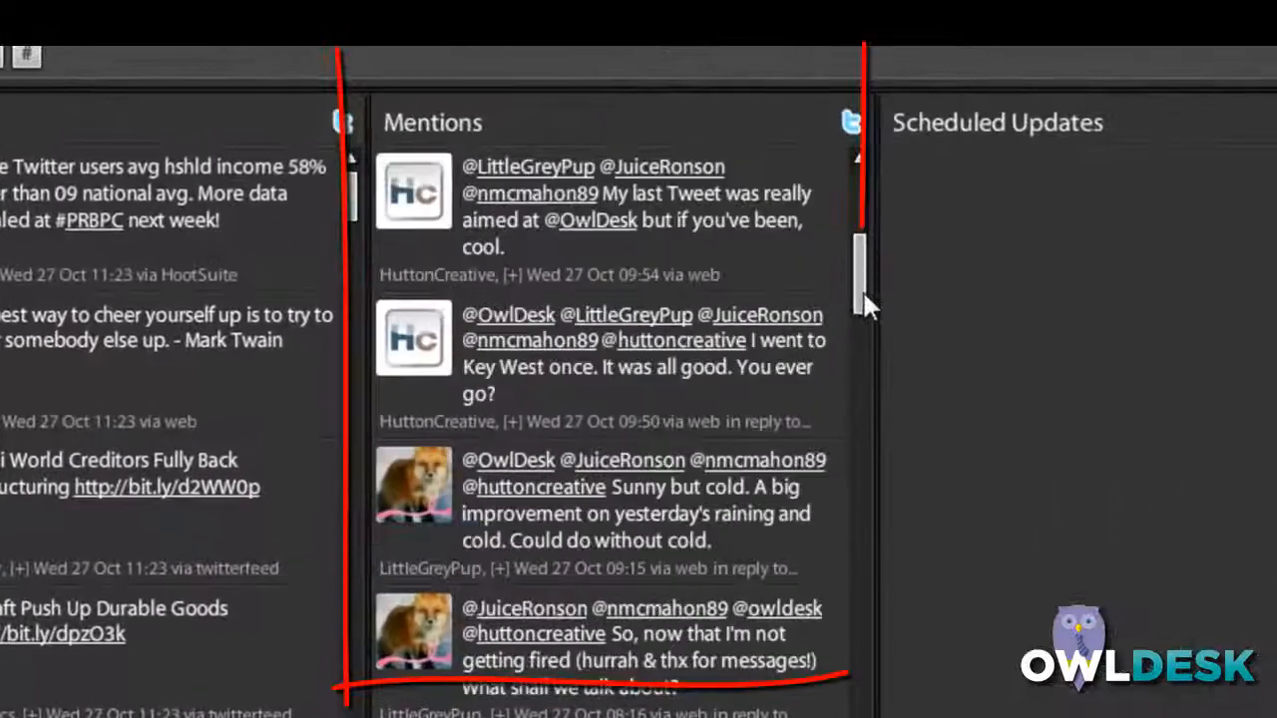
scroll("down", 3)
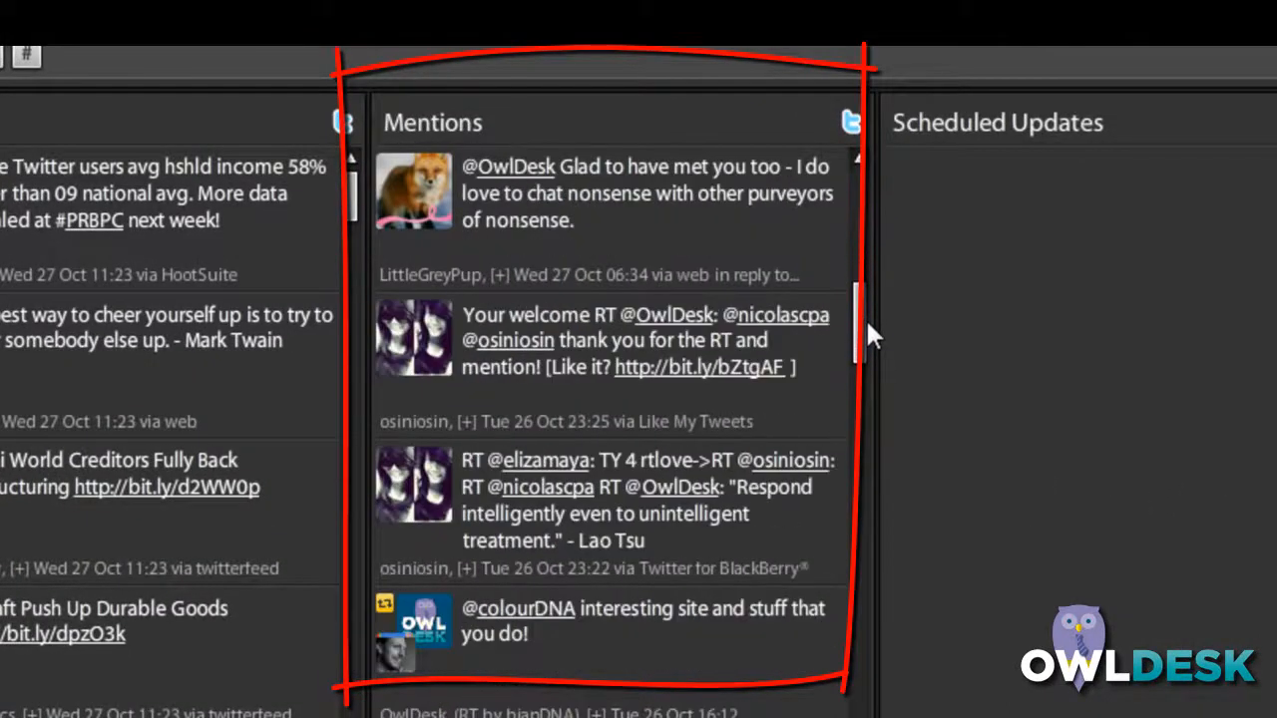
scroll("down", 3)
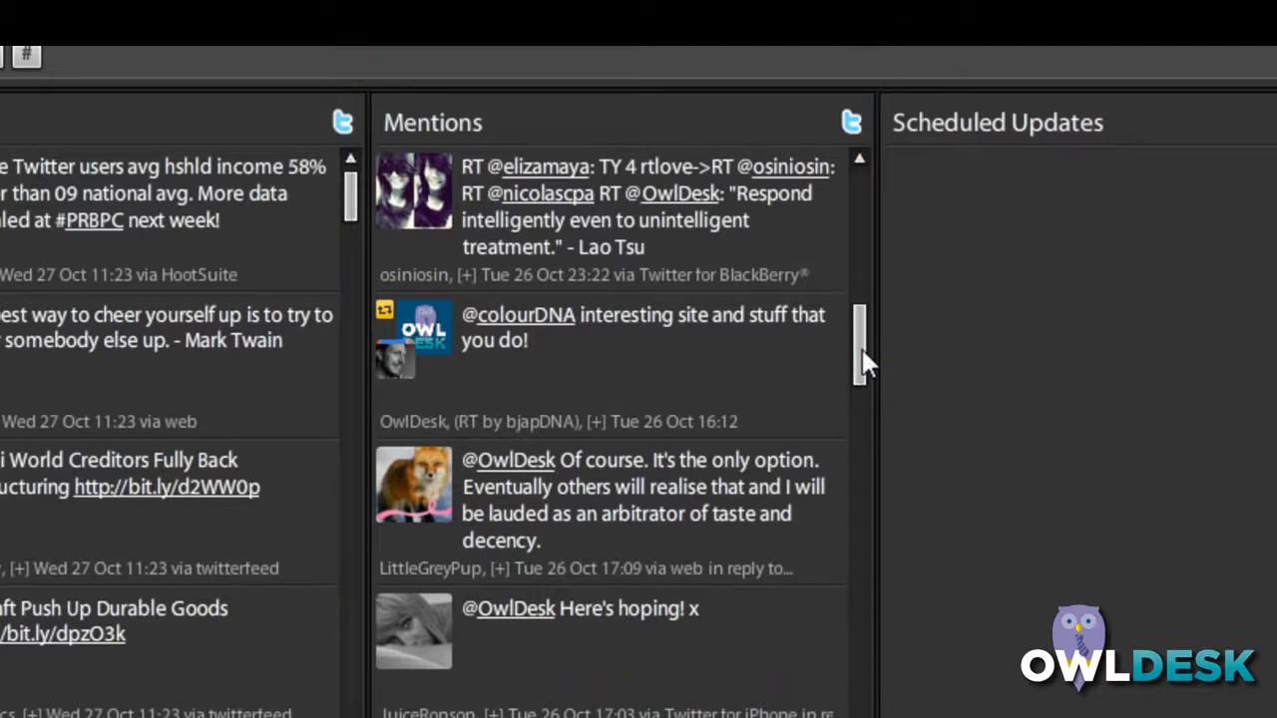
scroll("down", 3)
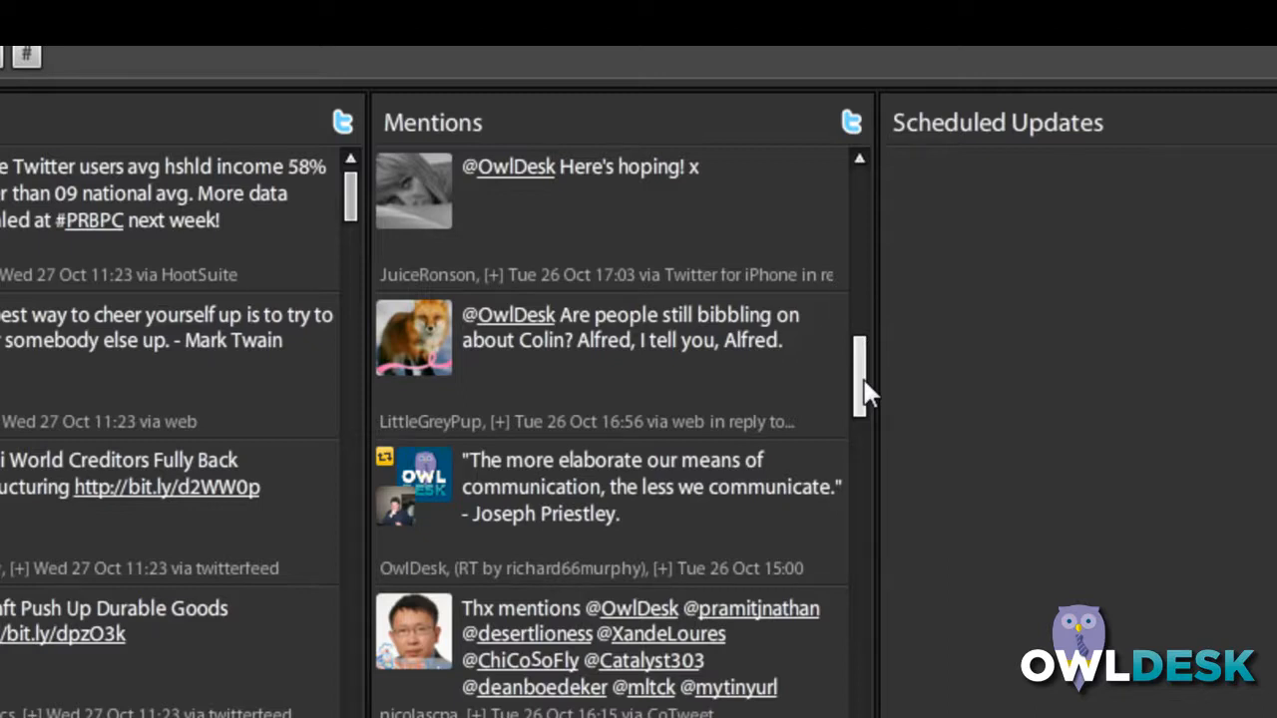
mouse_move(849, 441)
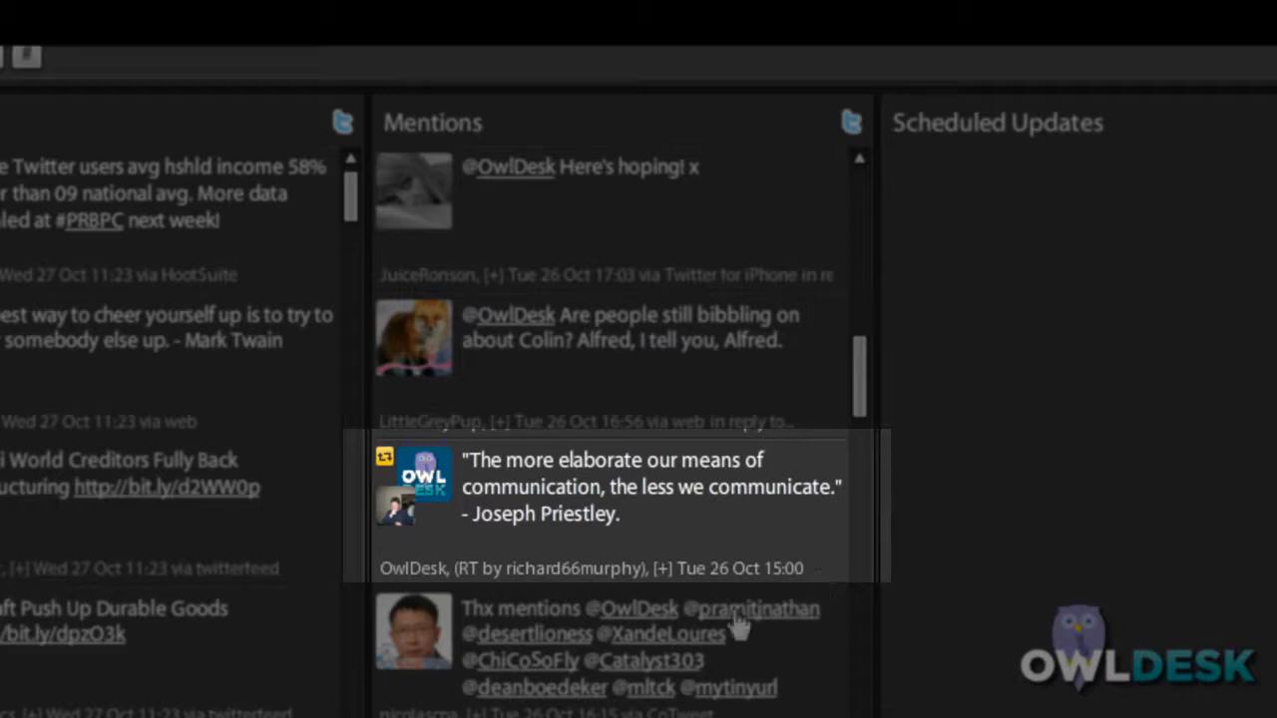
mouse_move(566, 599)
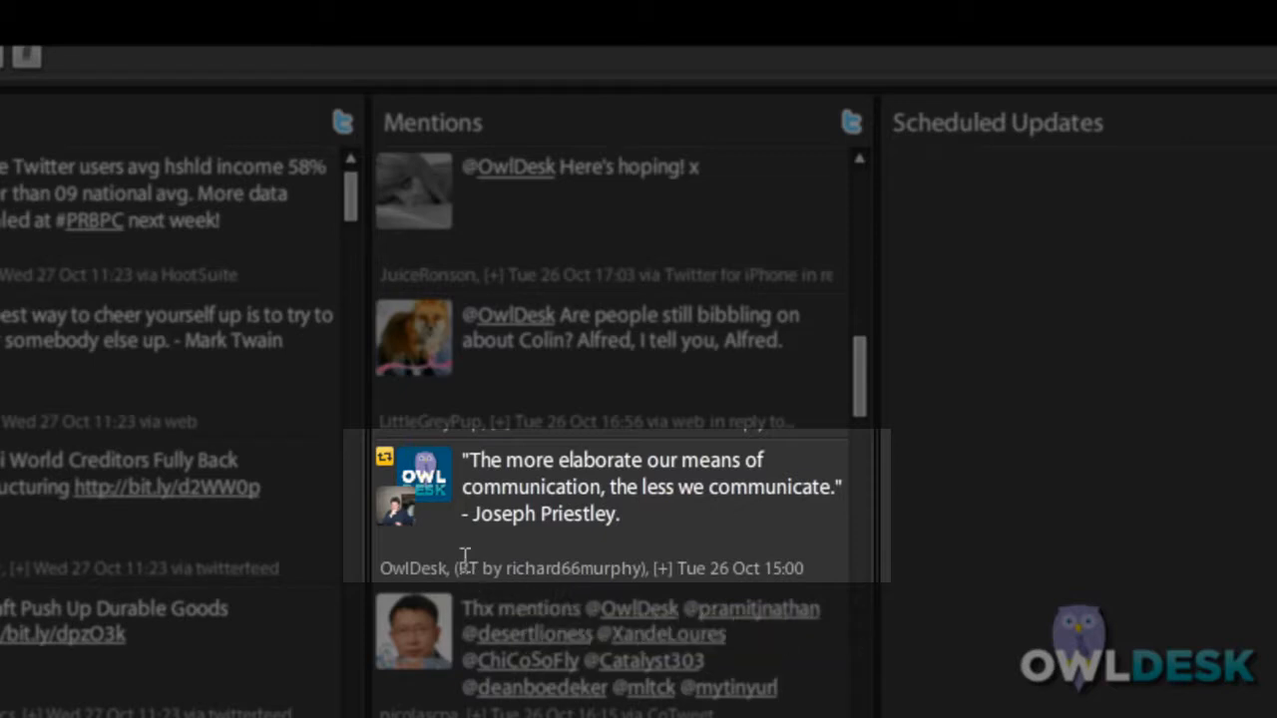
mouse_move(399, 475)
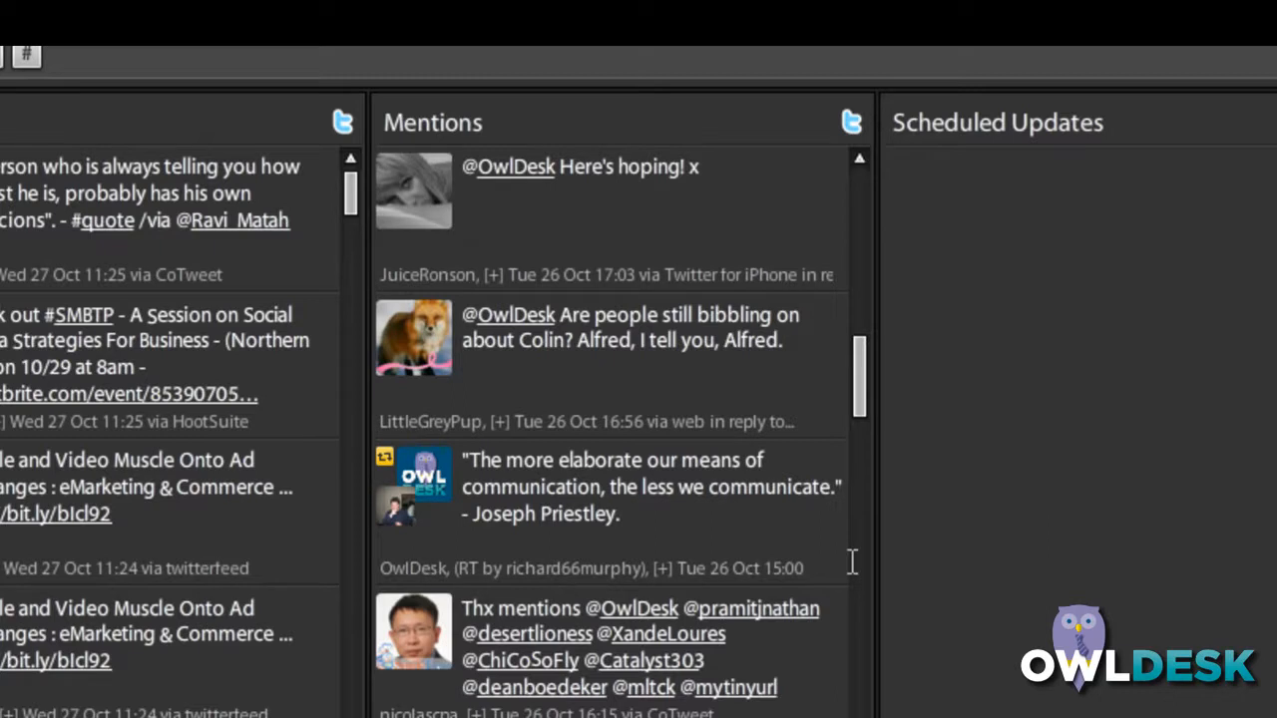
mouse_move(481, 462)
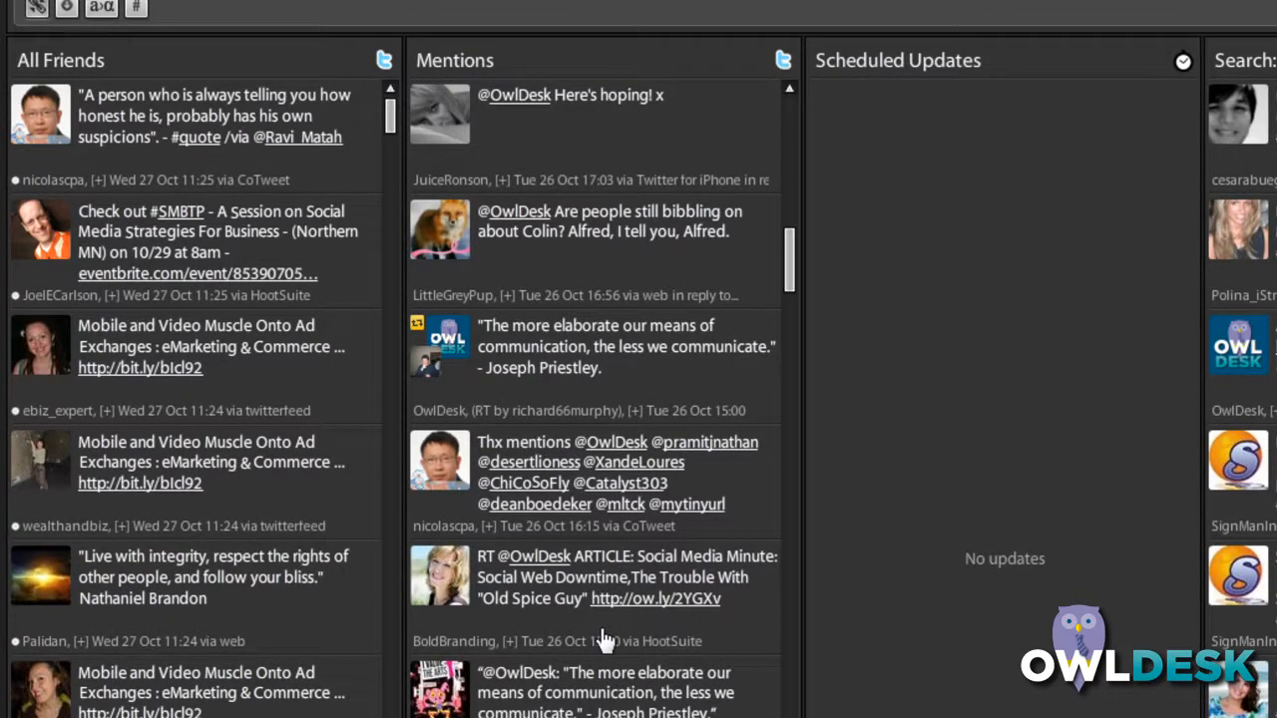
mouse_move(602, 646)
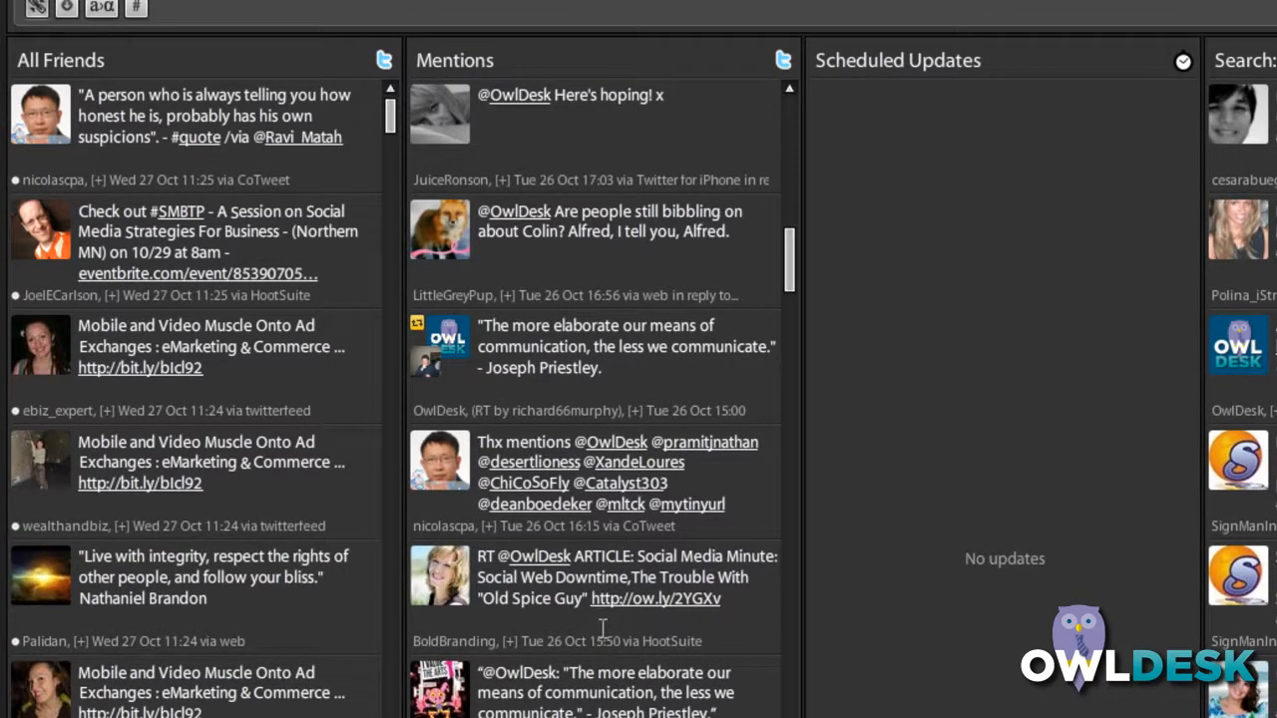